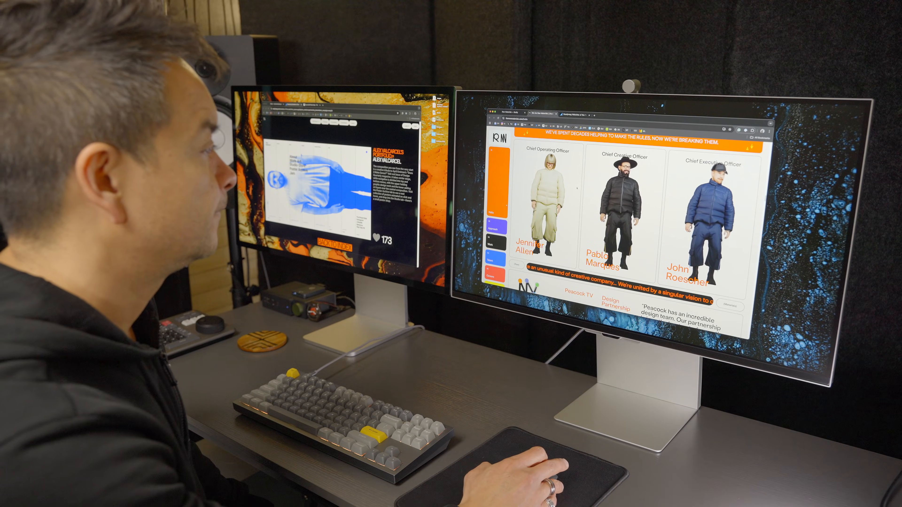
pyautogui.scroll(-3)
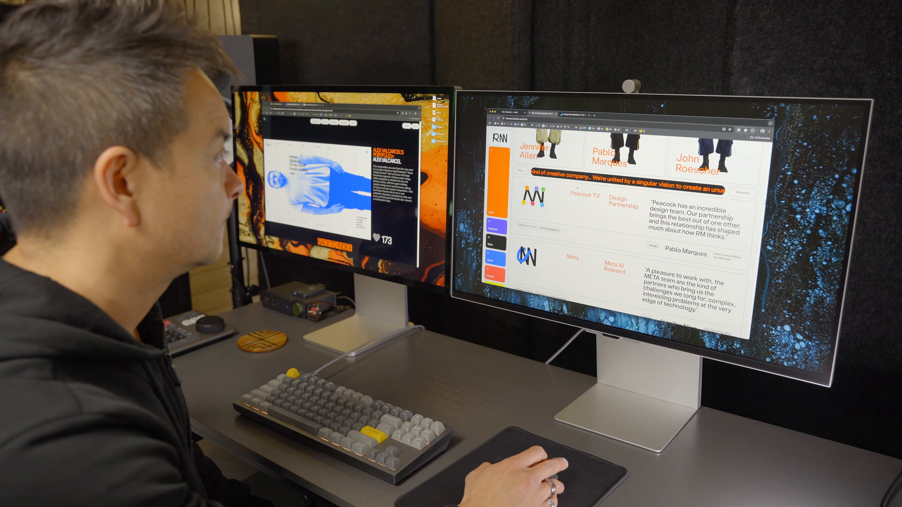
pyautogui.scroll(-3)
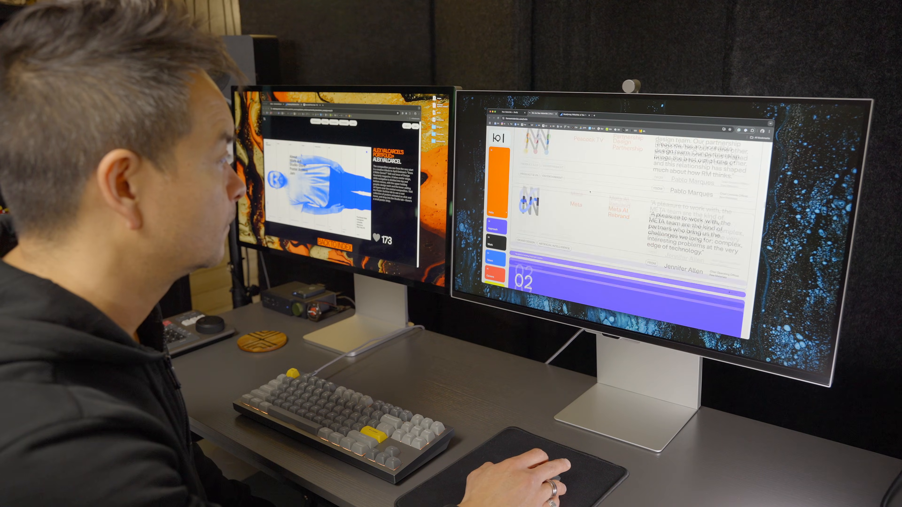
pyautogui.scroll(-3)
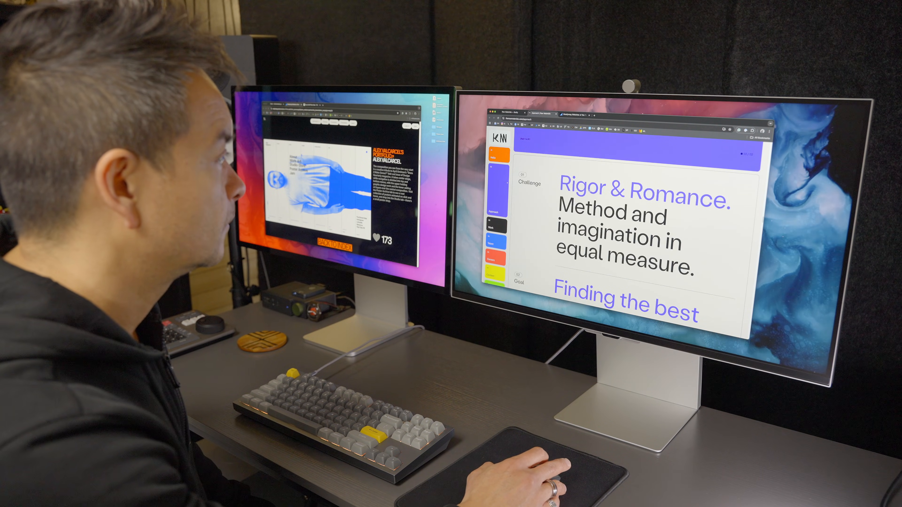
pyautogui.scroll(-3)
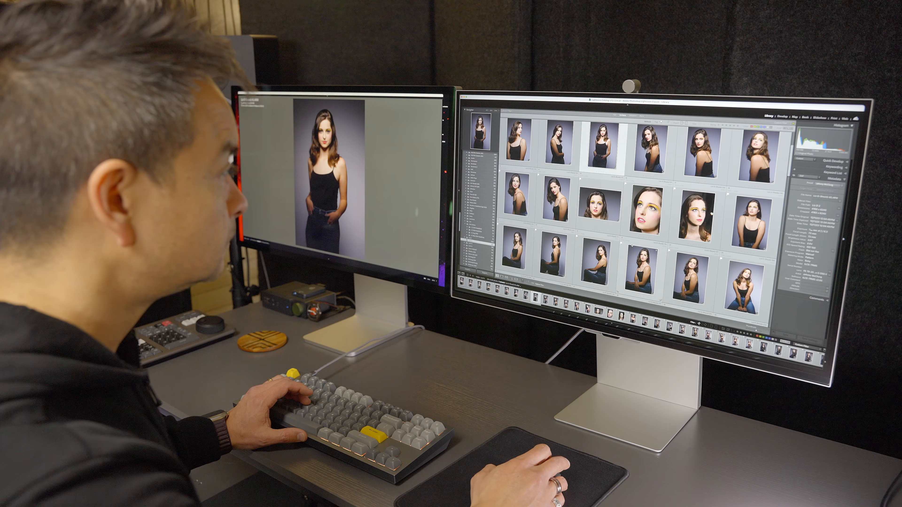
pyautogui.scroll(-3)
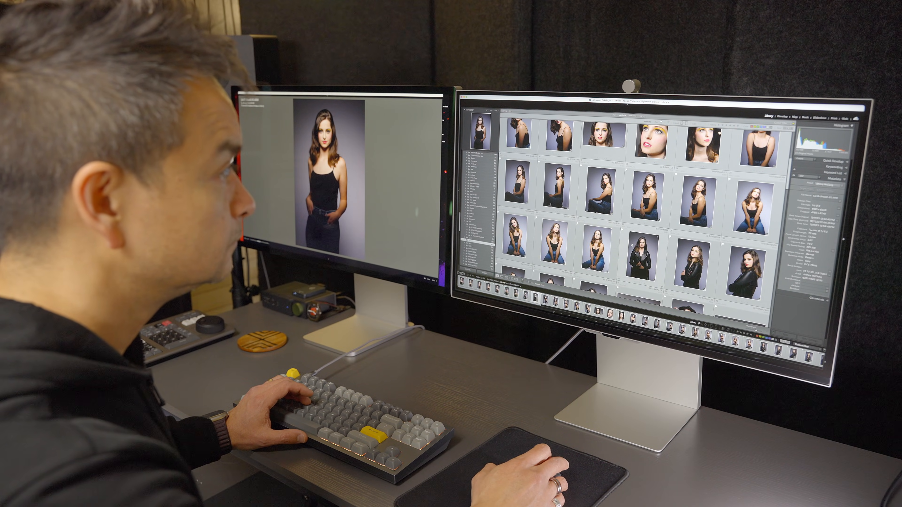
pyautogui.scroll(-3)
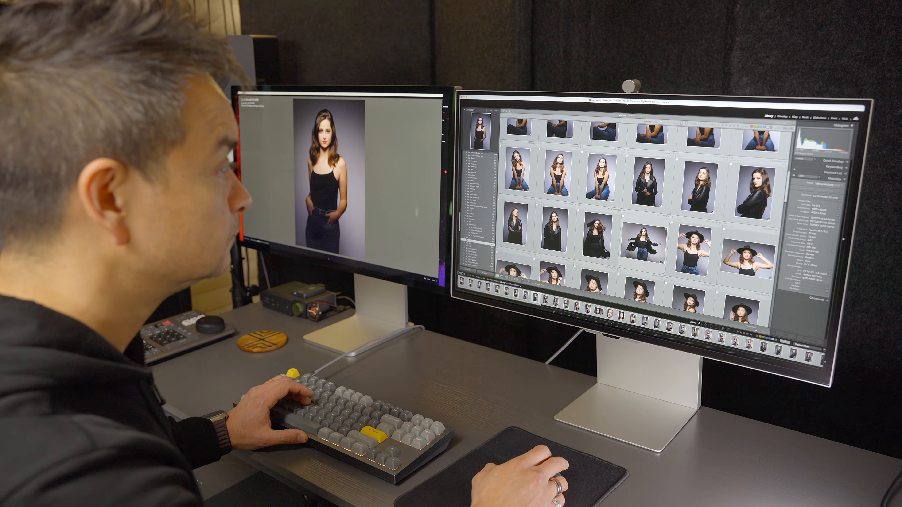
pyautogui.scroll(-3)
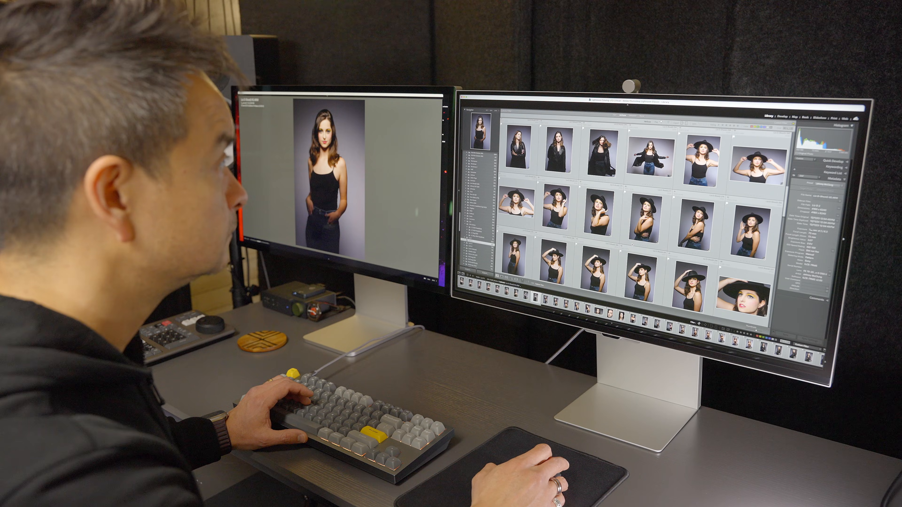